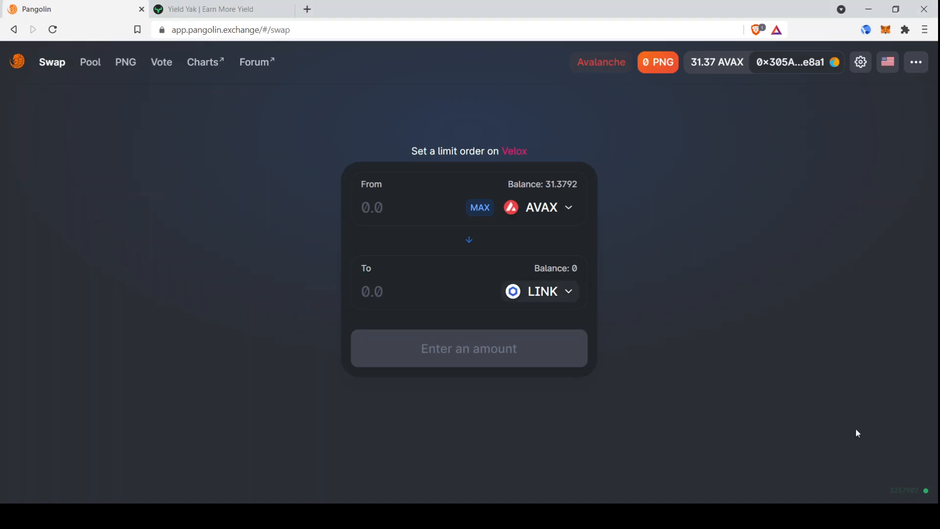
mouse_move(536, 236)
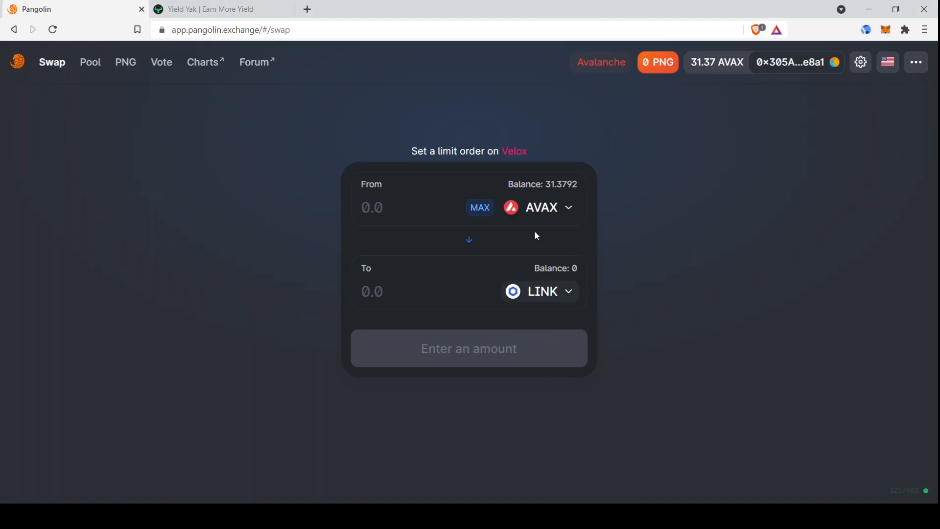
mouse_move(605, 305)
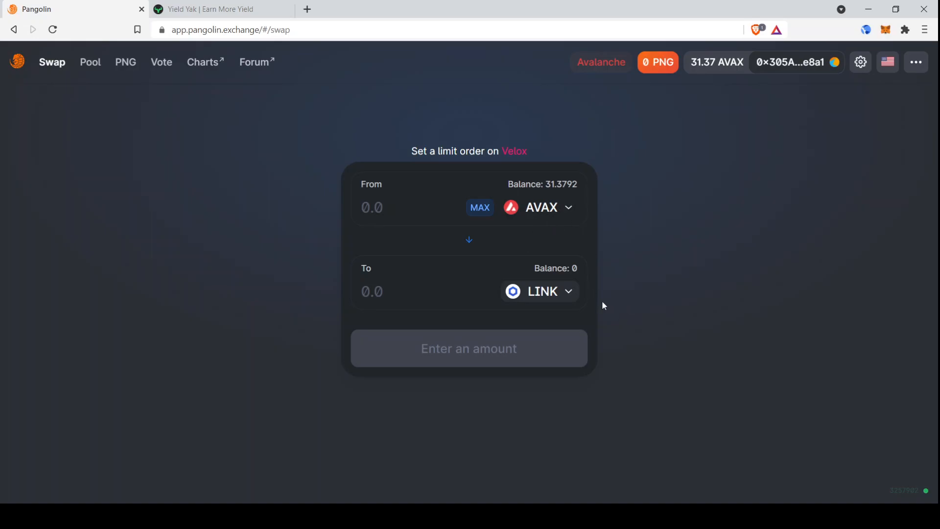
mouse_move(680, 268)
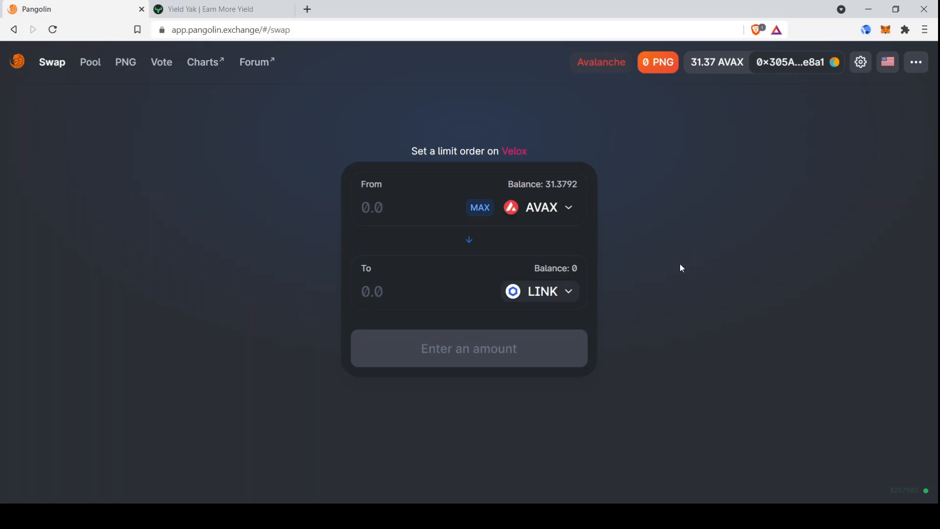
mouse_move(663, 264)
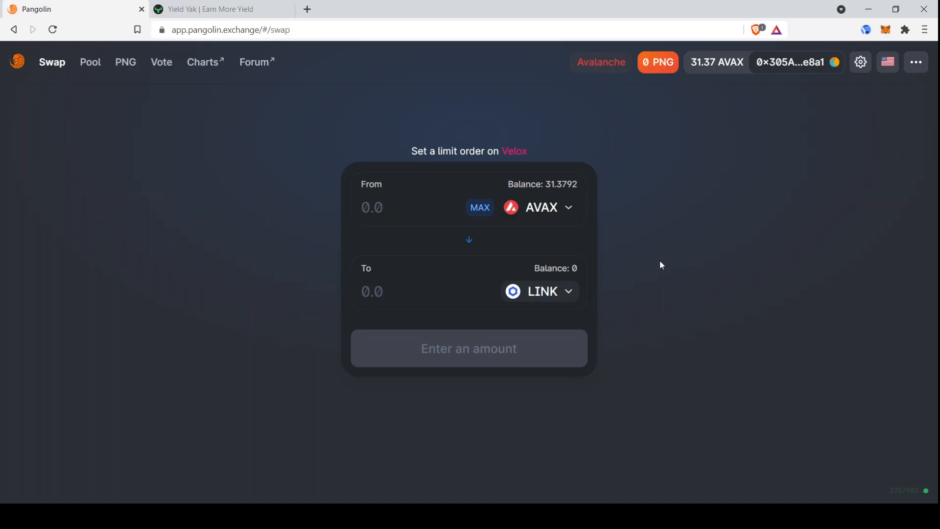
mouse_move(612, 241)
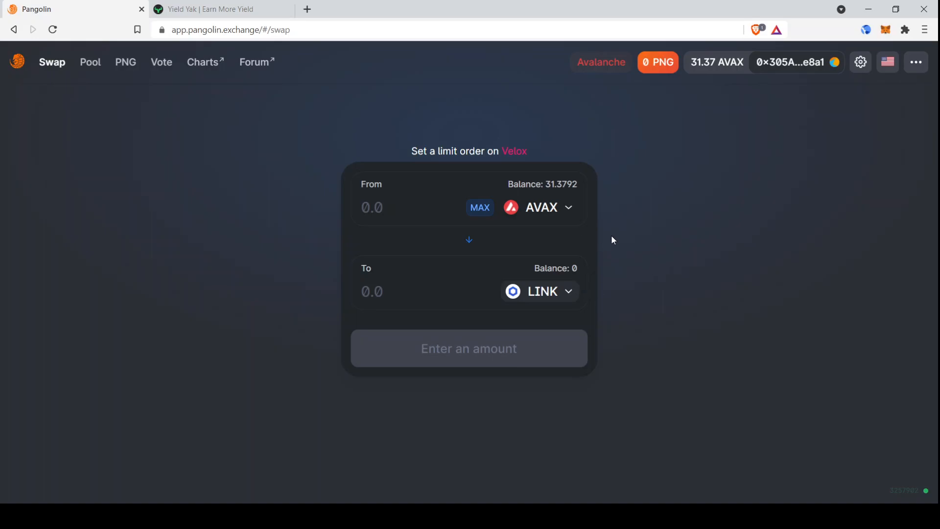
mouse_move(619, 234)
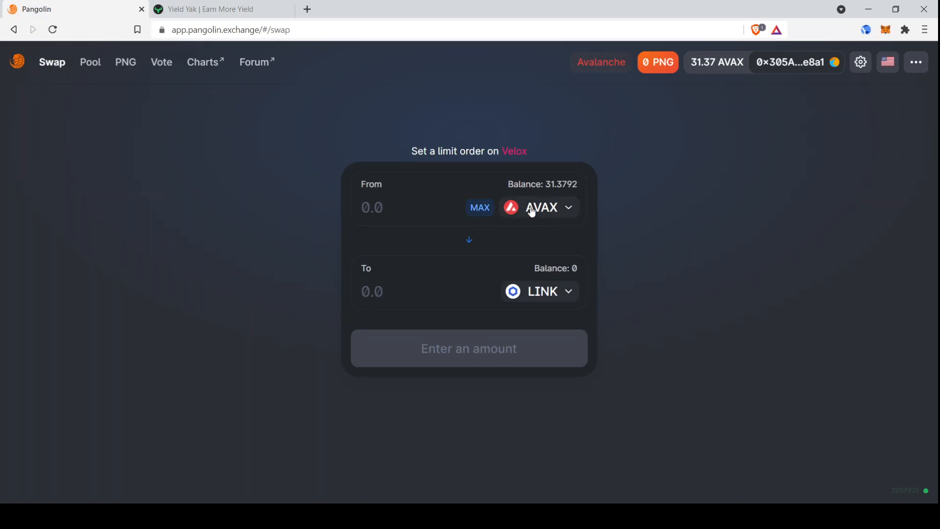
mouse_move(517, 208)
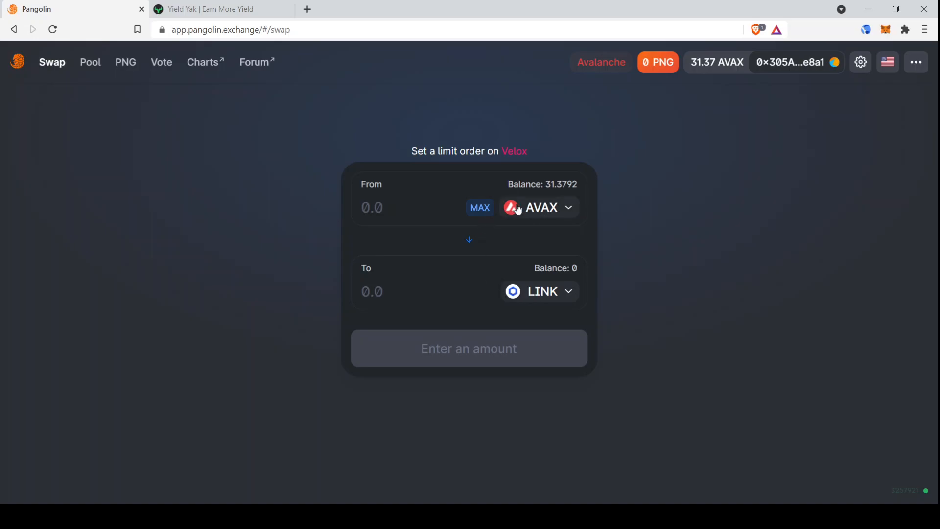
mouse_move(520, 226)
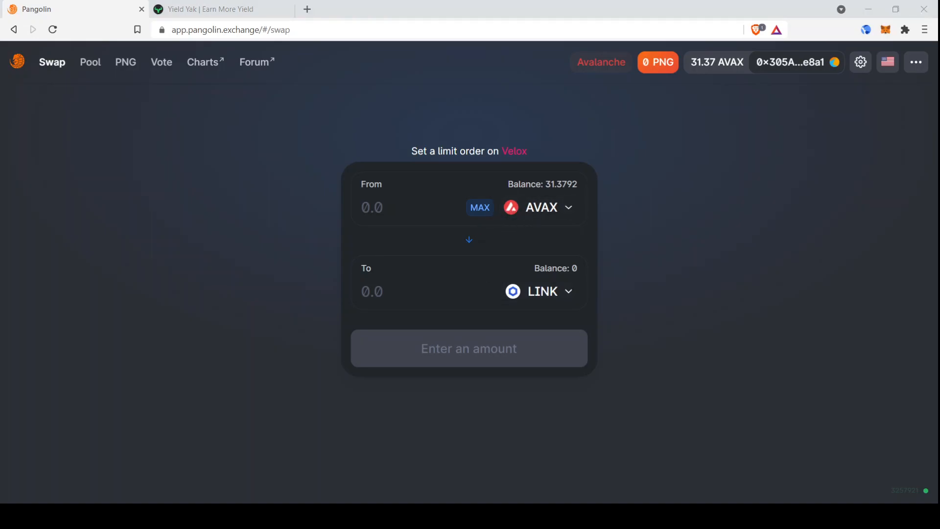
mouse_move(544, 224)
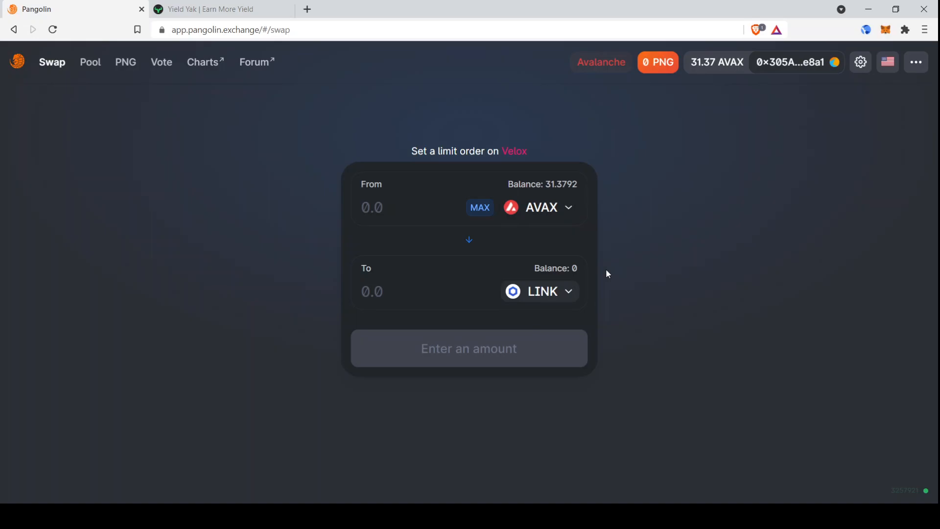
mouse_move(583, 154)
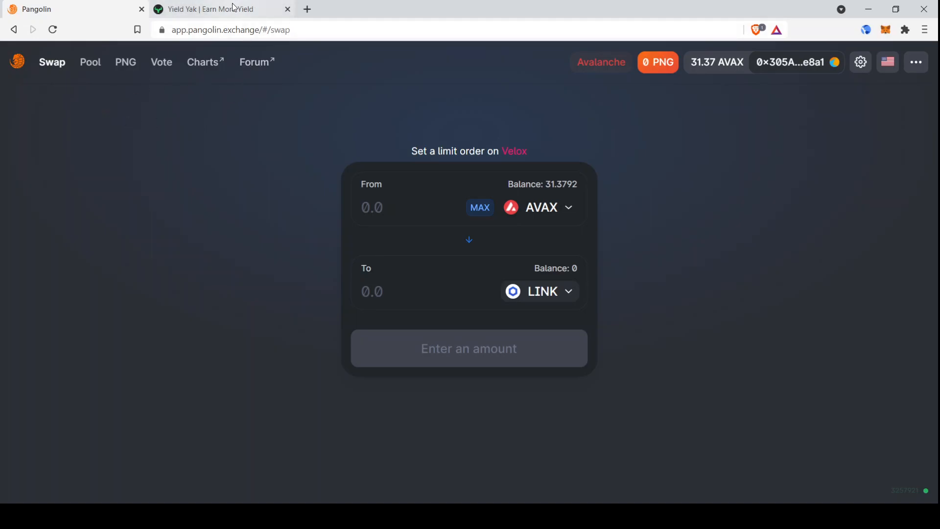
Step: Filter Yield Yak's farms list to Pangolin so the QI-AVAX LP farm shows at the top
click(210, 9)
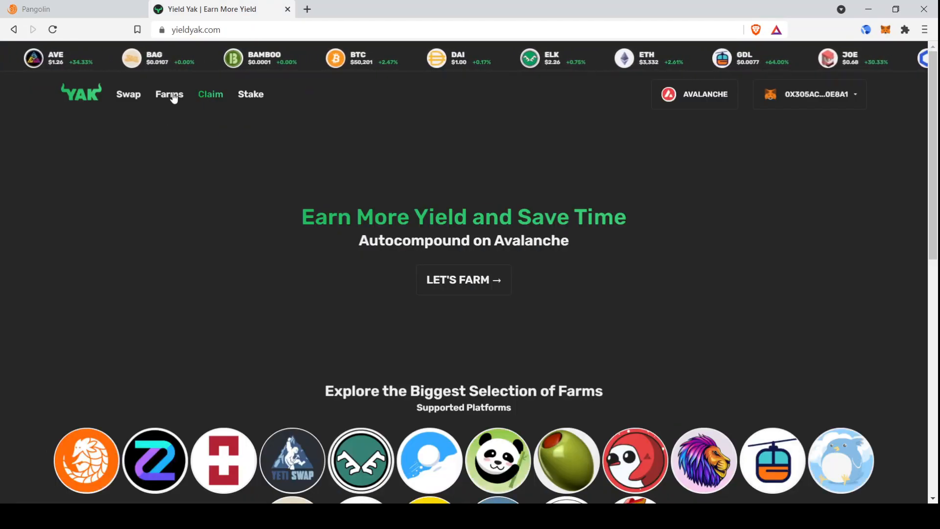
click(170, 94)
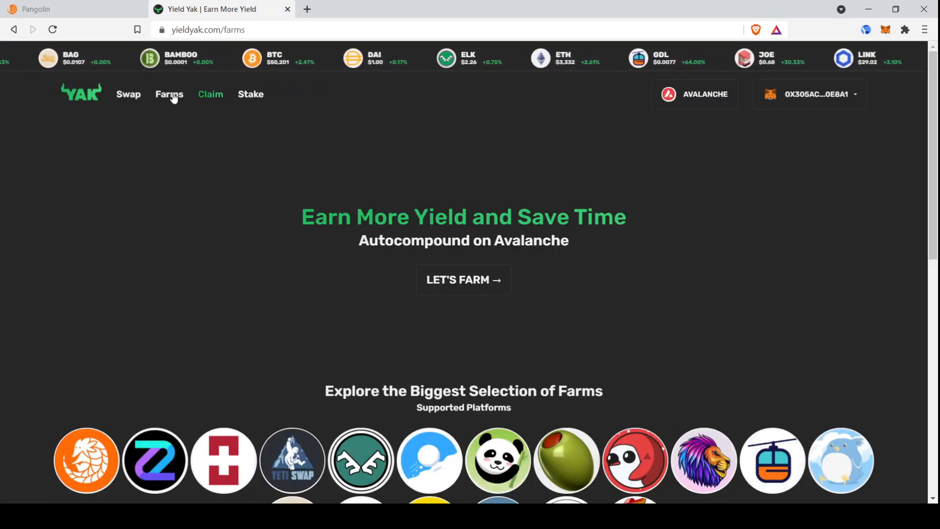
click(170, 94)
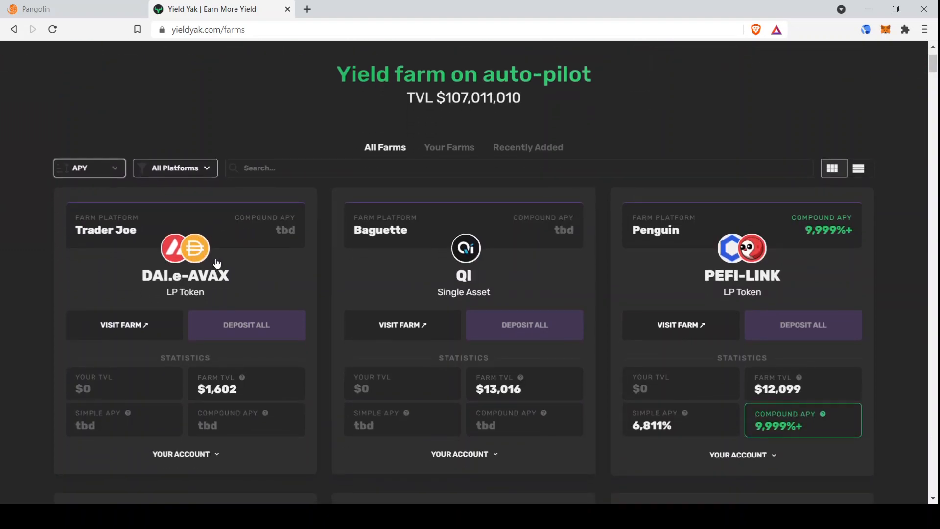
scroll(down, 3)
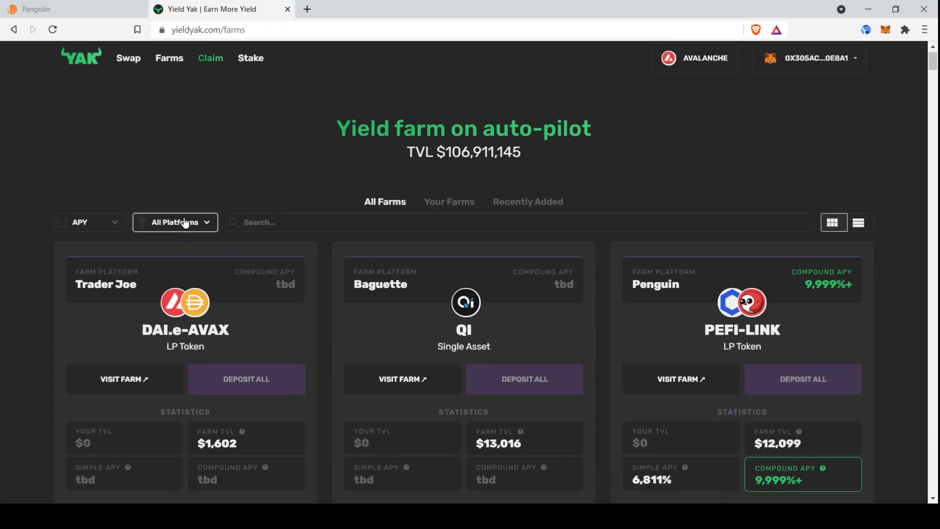
mouse_move(175, 279)
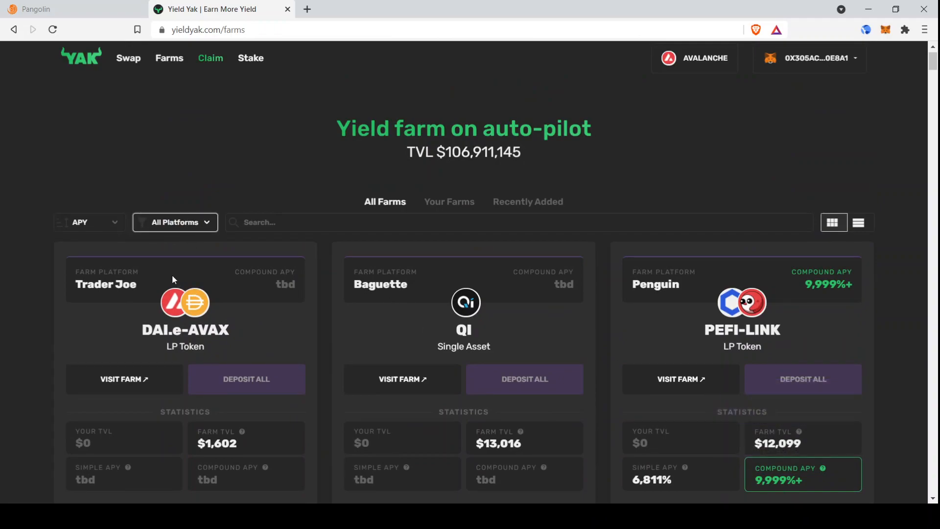
click(174, 223)
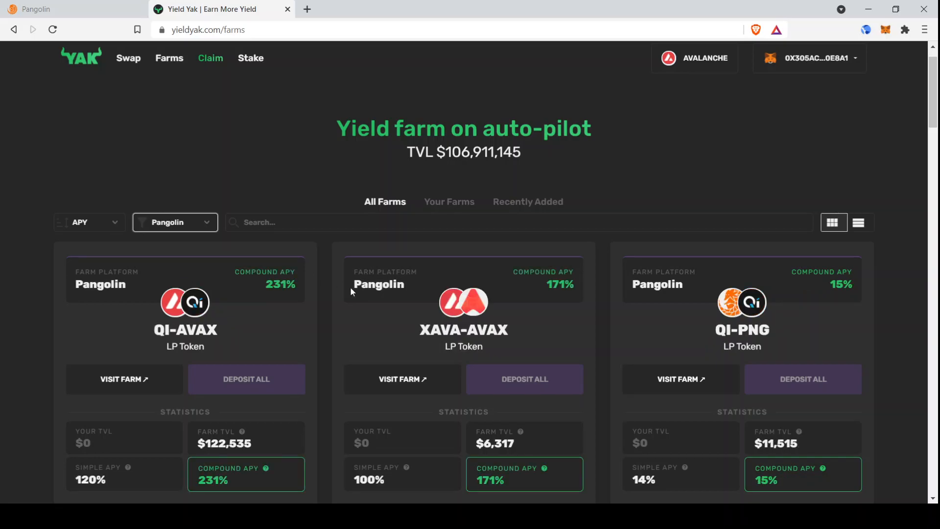
scroll(down, 3)
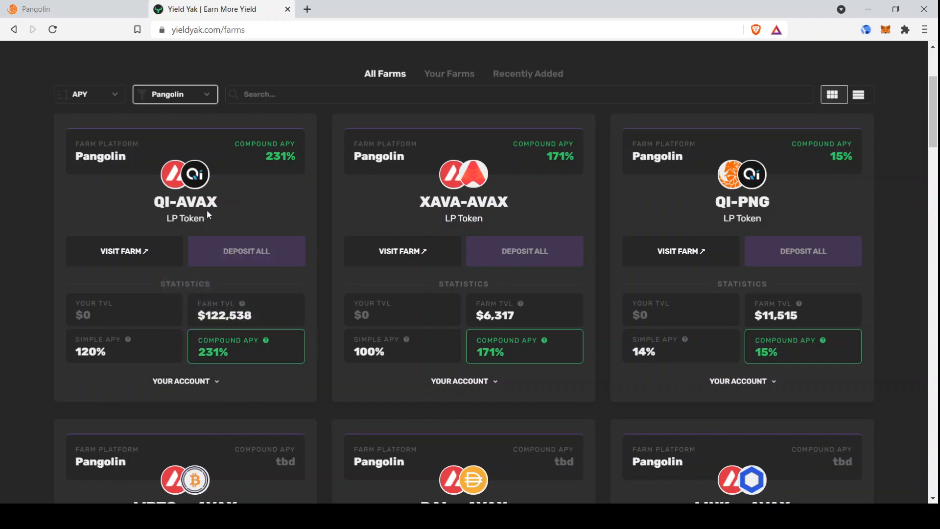
mouse_move(249, 187)
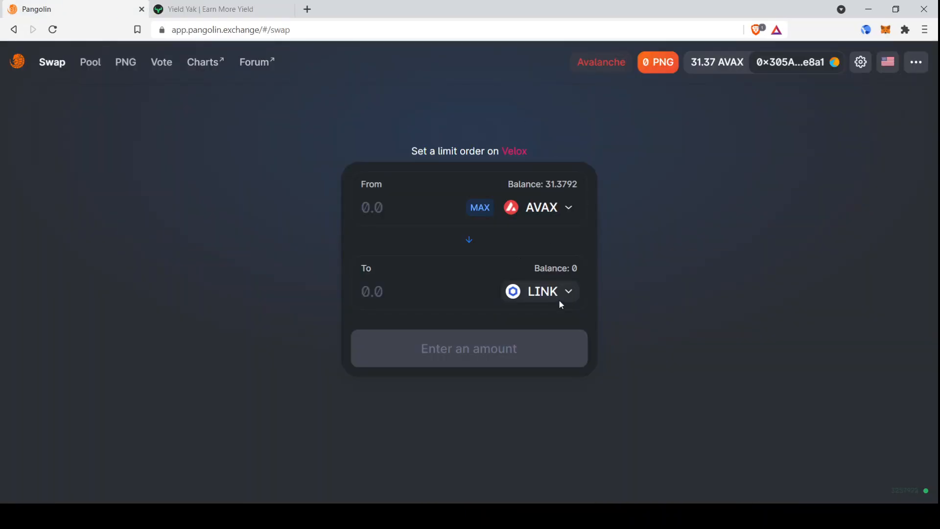
Step: Choose QI as the receiving token and enter 15 AVAX, estimating 2274.93 QI
click(538, 292)
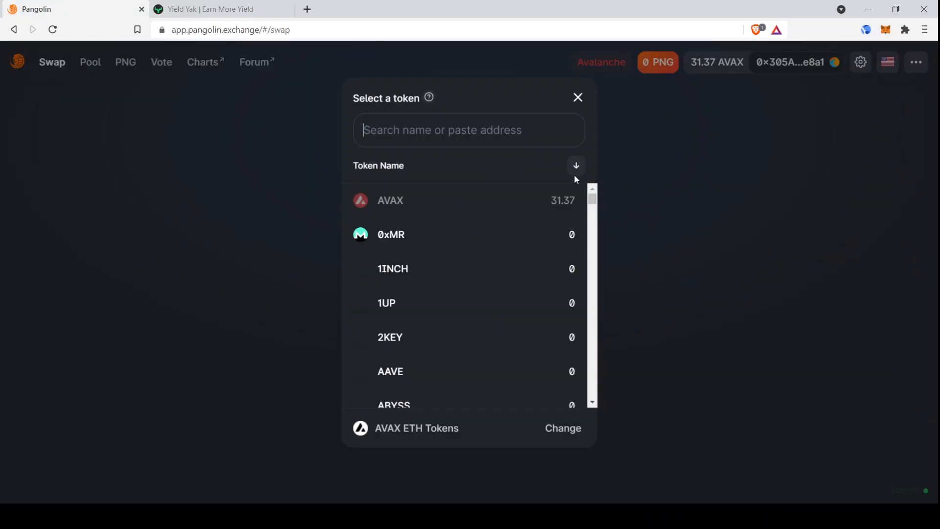
click(562, 428)
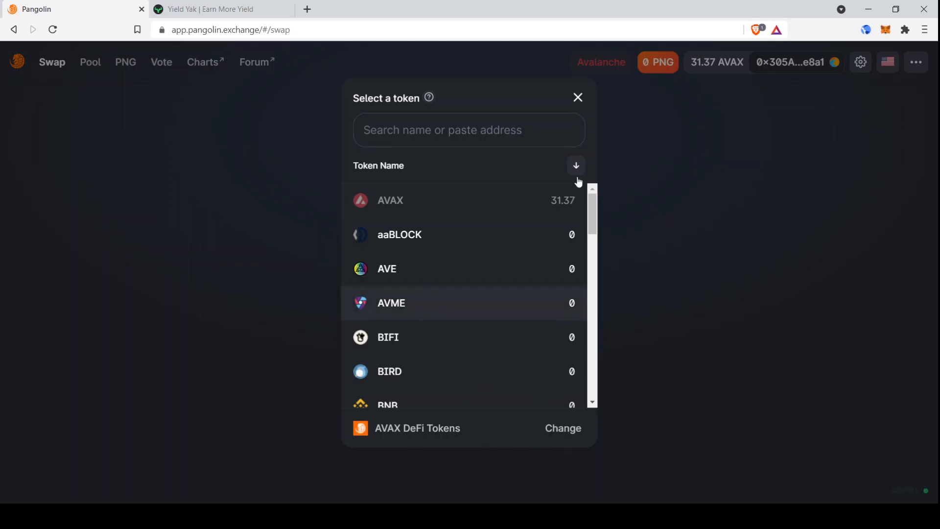
text(qi)
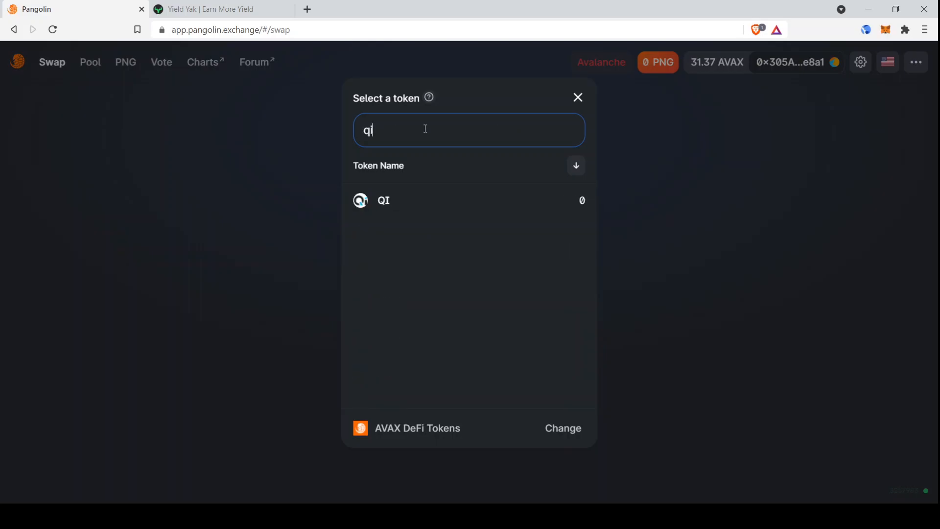
click(382, 200)
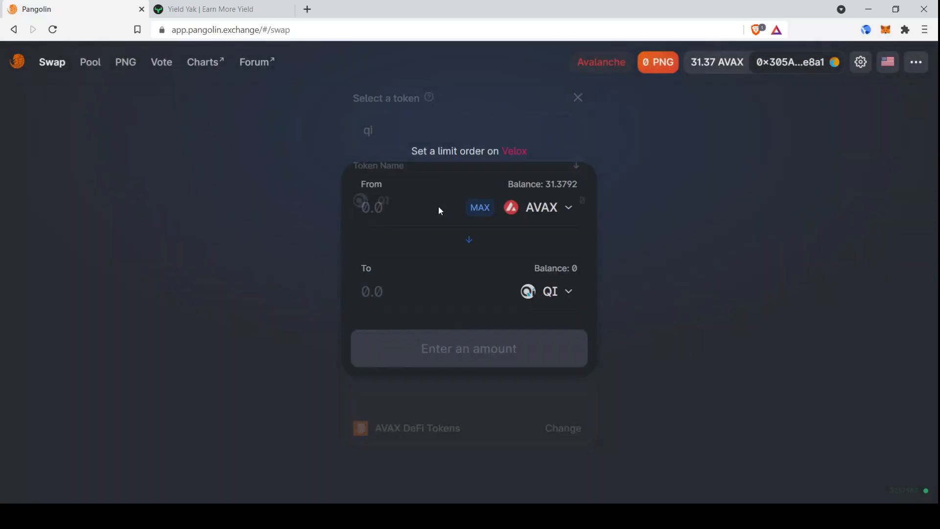
click(577, 97)
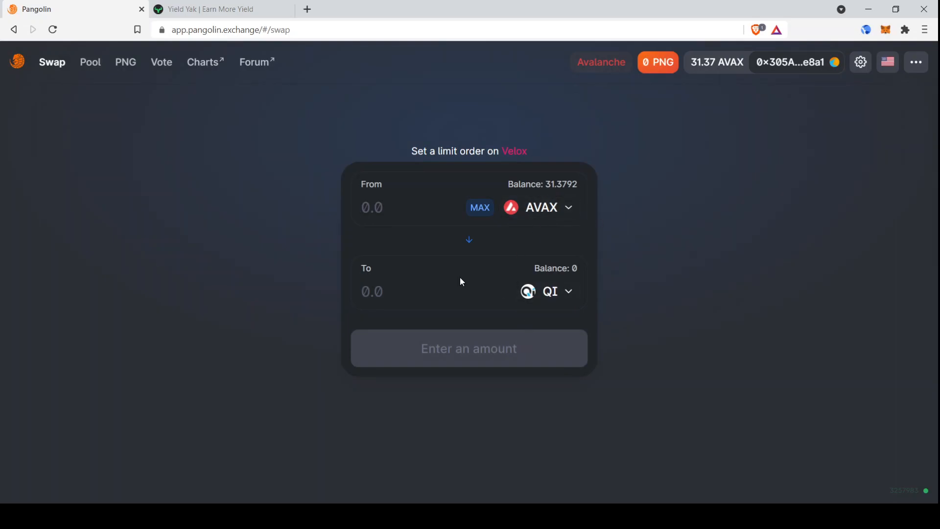
text(15)
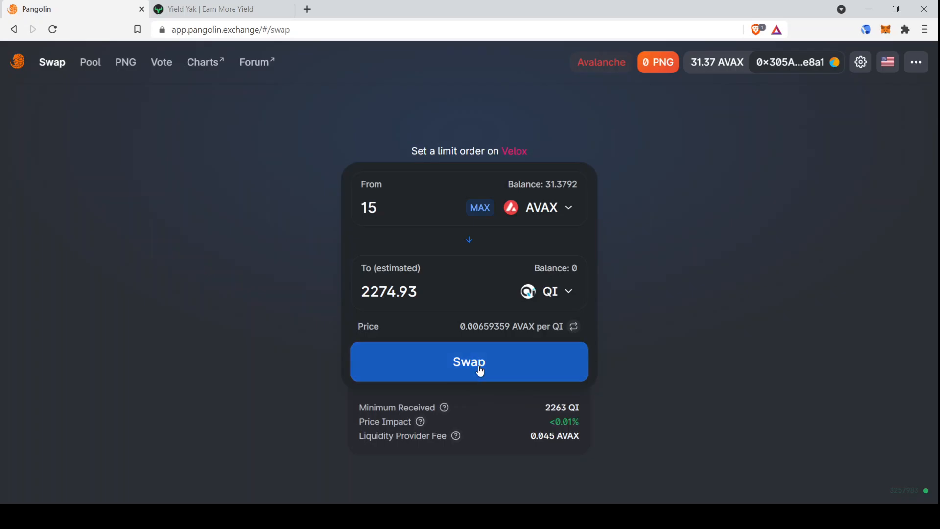
Step: Submit the 15 AVAX to QI swap and dismiss the transaction submitted notice
click(469, 361)
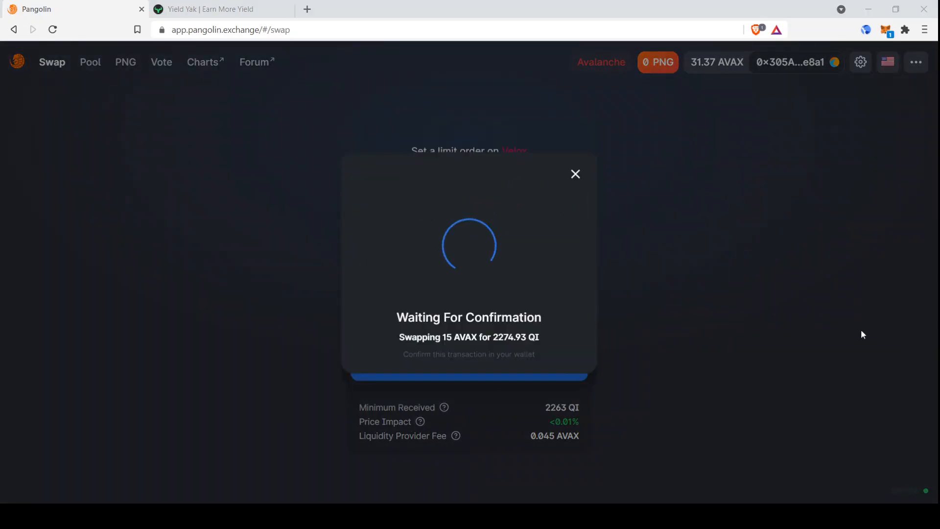
mouse_move(786, 324)
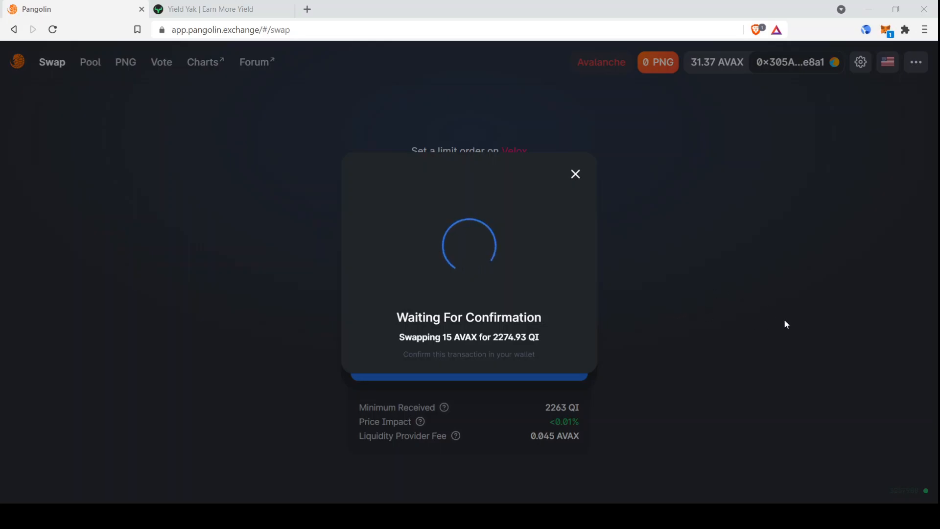
mouse_move(907, 348)
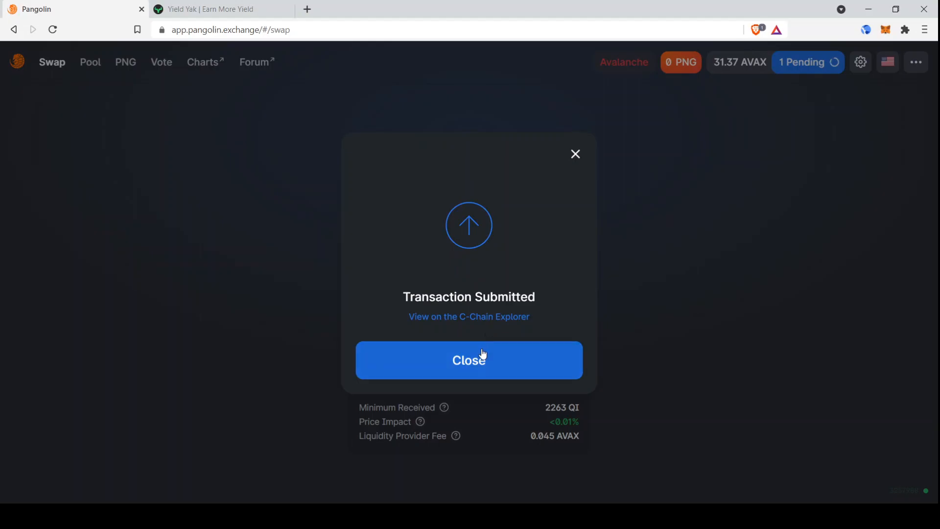
click(469, 360)
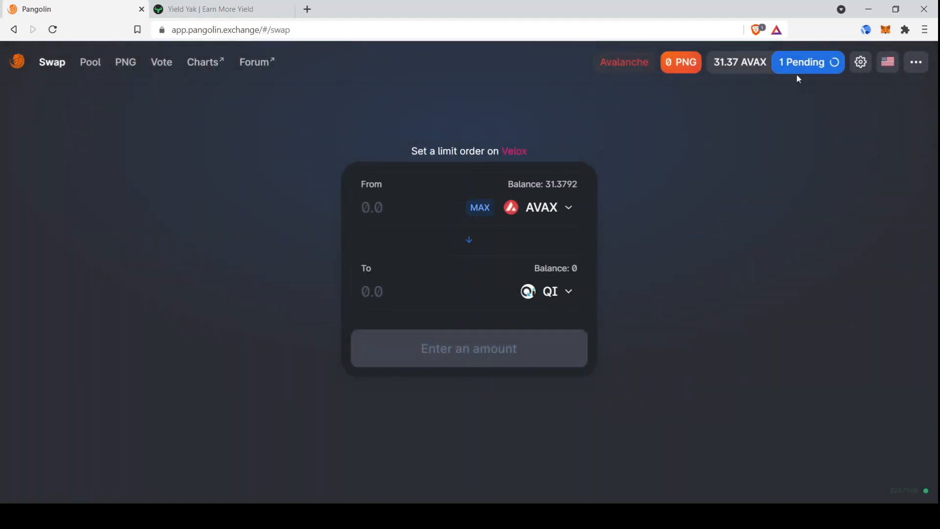
mouse_move(813, 276)
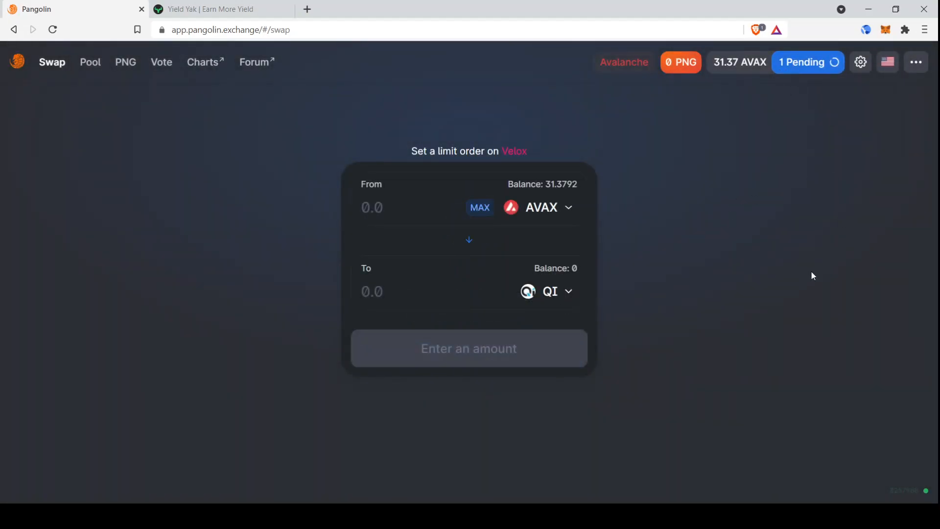
mouse_move(747, 317)
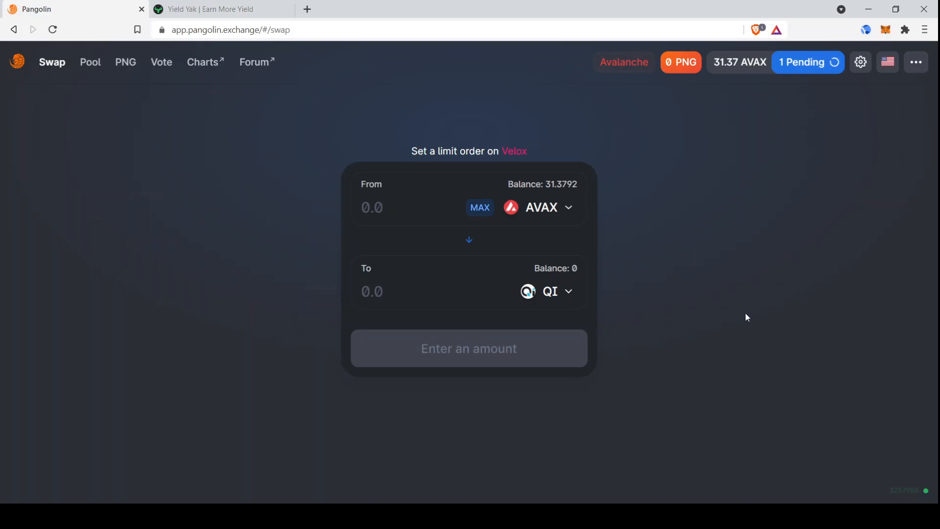
mouse_move(911, 438)
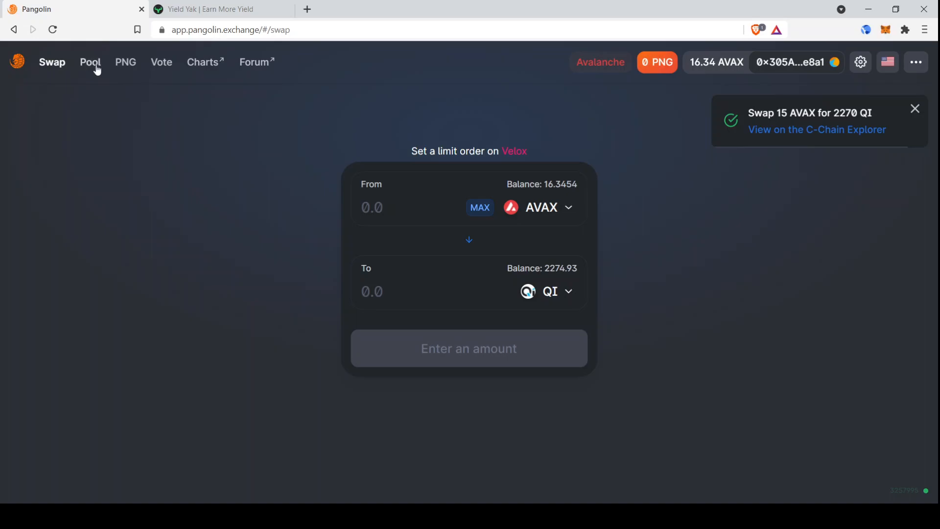
Step: Go to the Pool page, which shows no liquidity found yet
click(89, 62)
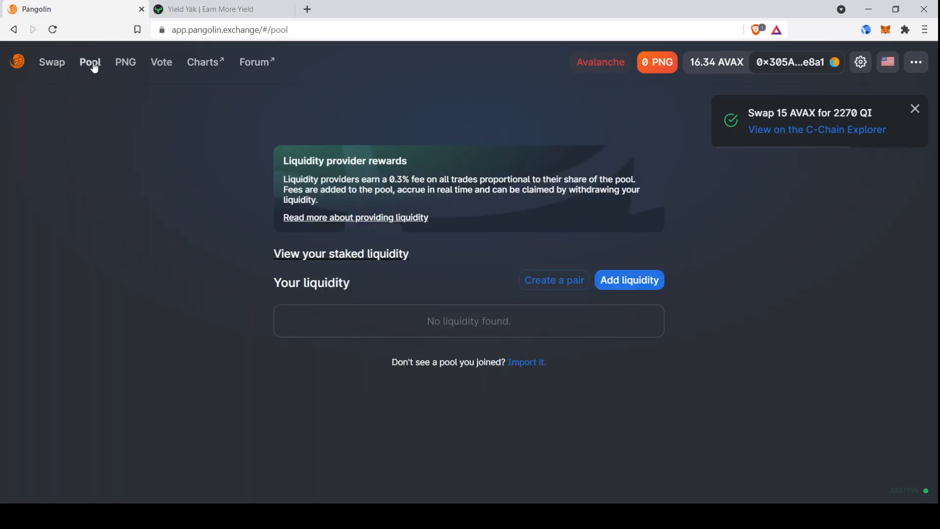
mouse_move(90, 94)
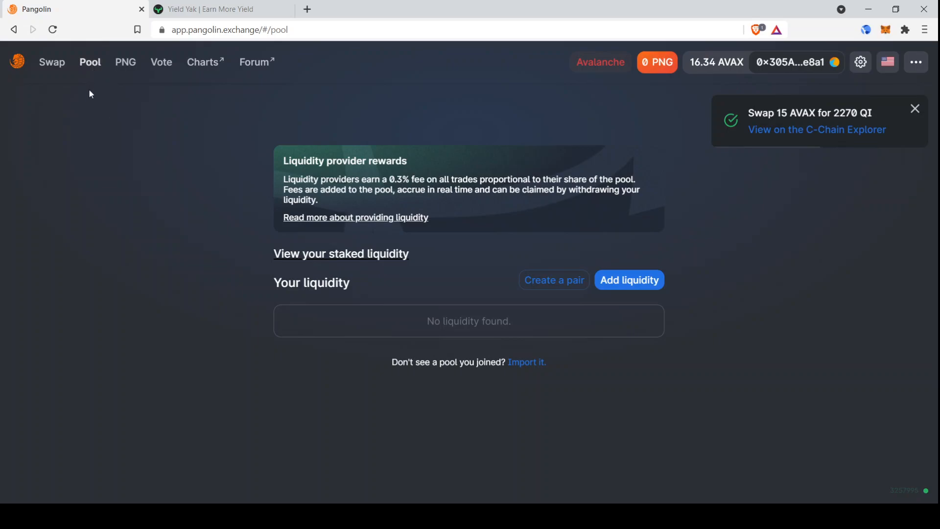
mouse_move(138, 258)
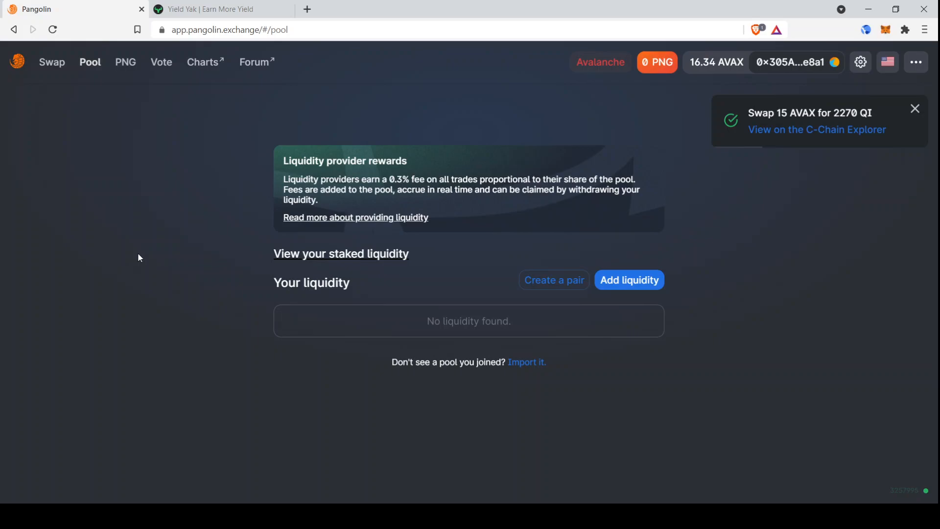
mouse_move(261, 237)
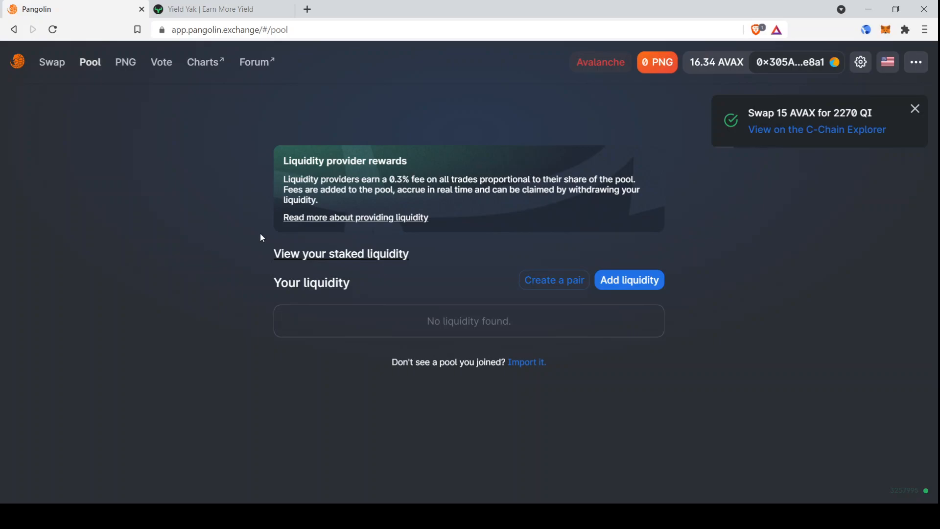
Step: Add liquidity with QI as second token at MAX balance (2274.93 QI, 14.9558 AVAX) and supply it
click(629, 280)
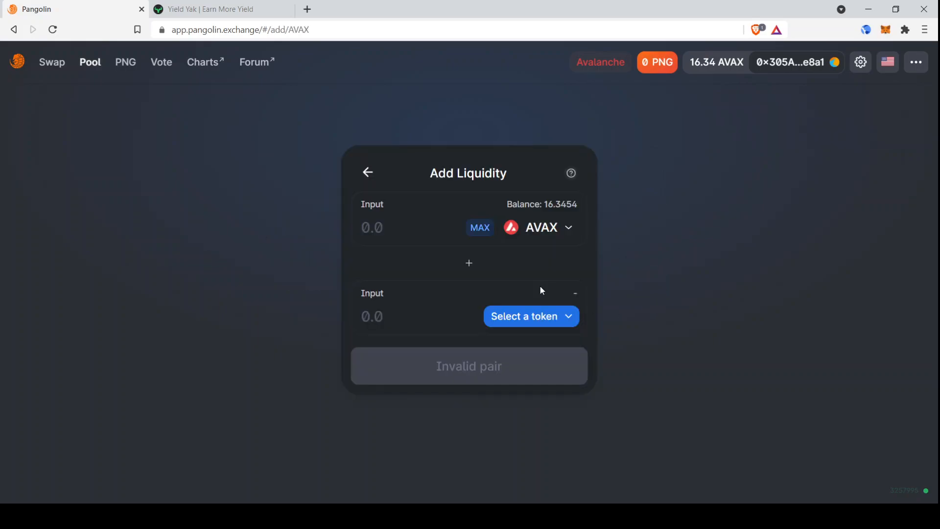
click(530, 316)
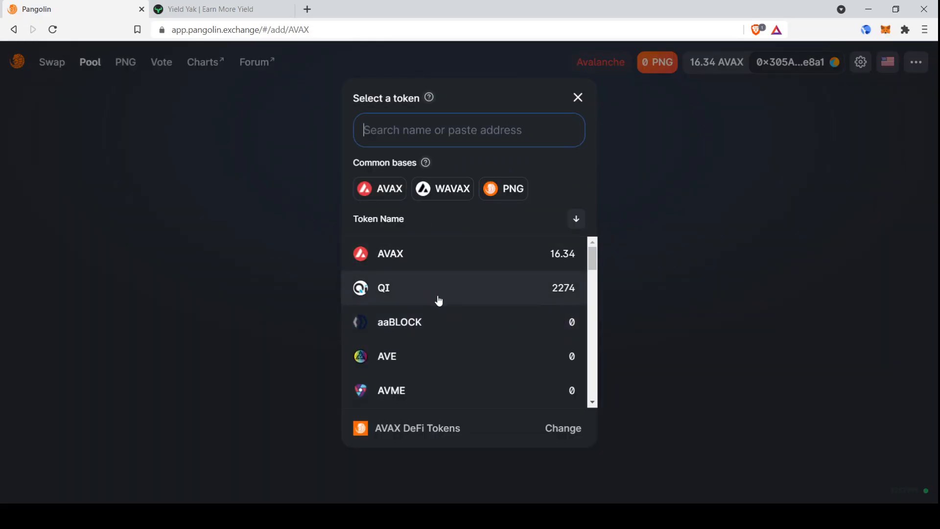
click(383, 288)
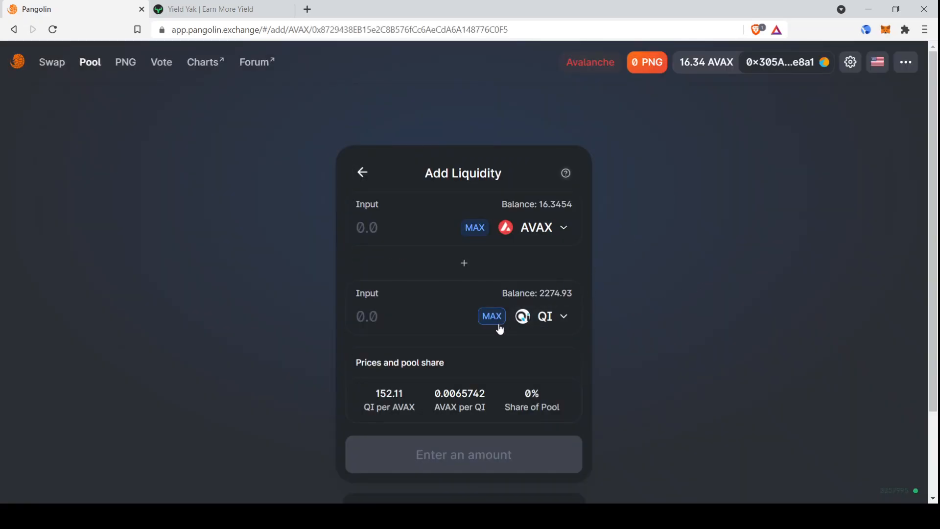
click(491, 316)
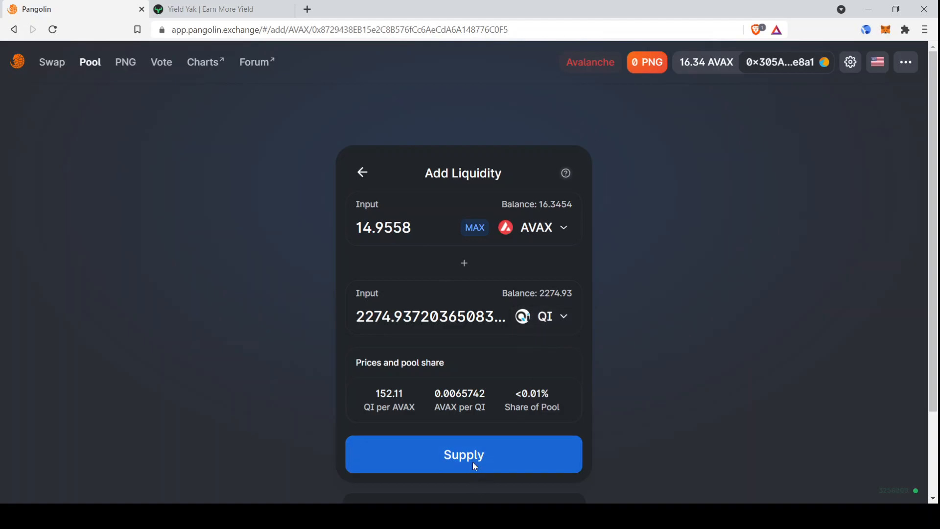
click(463, 453)
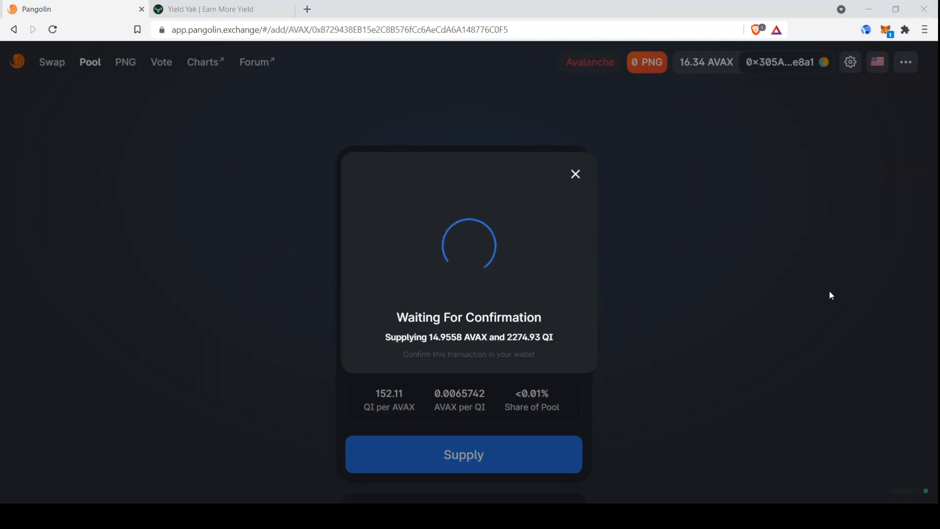
mouse_move(802, 226)
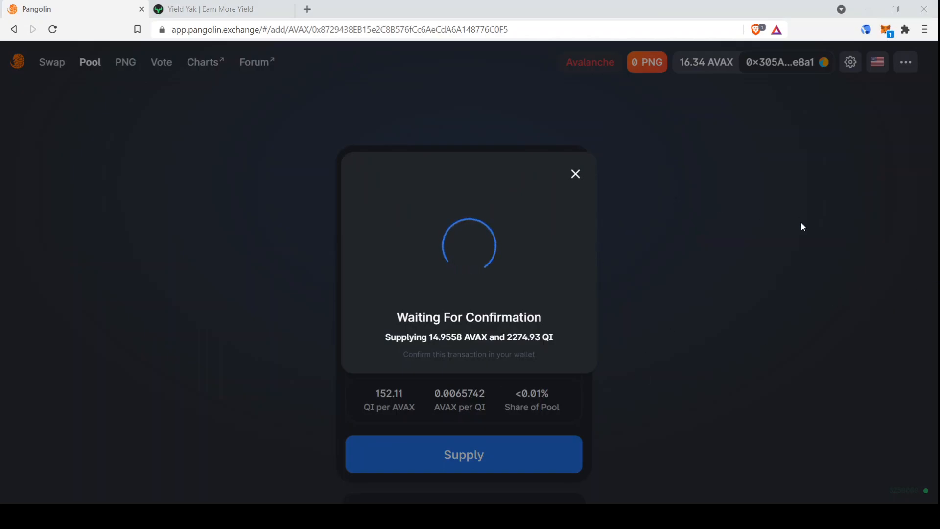
mouse_move(893, 353)
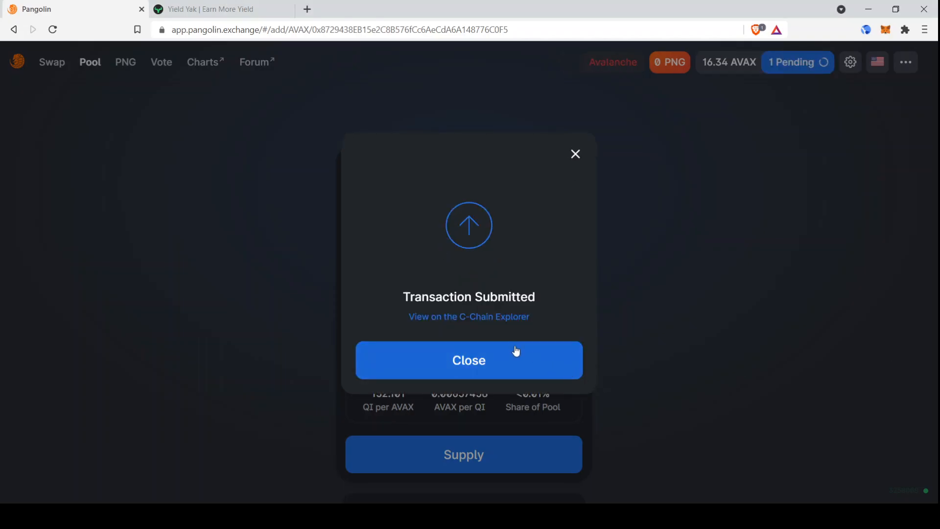
click(469, 360)
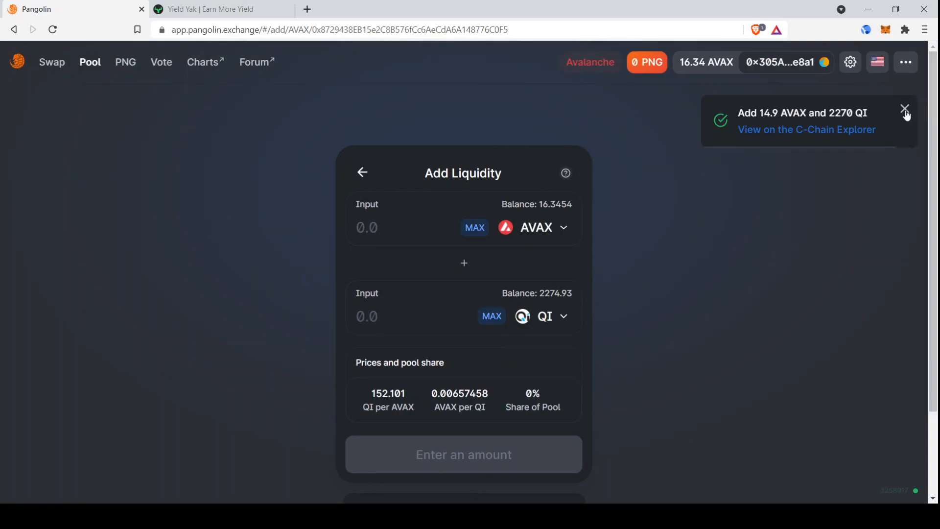
Step: Dismiss the notification and review the QI/AVAX position of 2274.8 QI and 14.9558 AVAX
click(905, 111)
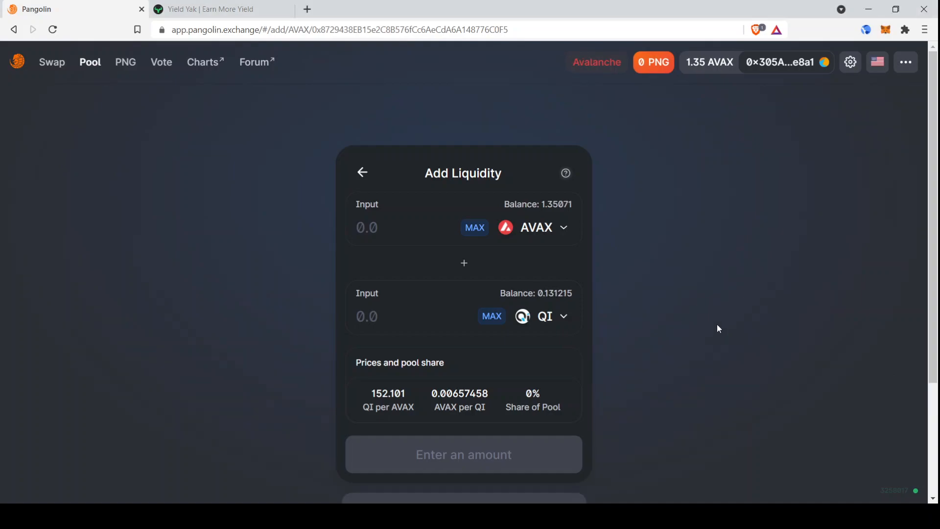
scroll(down, 3)
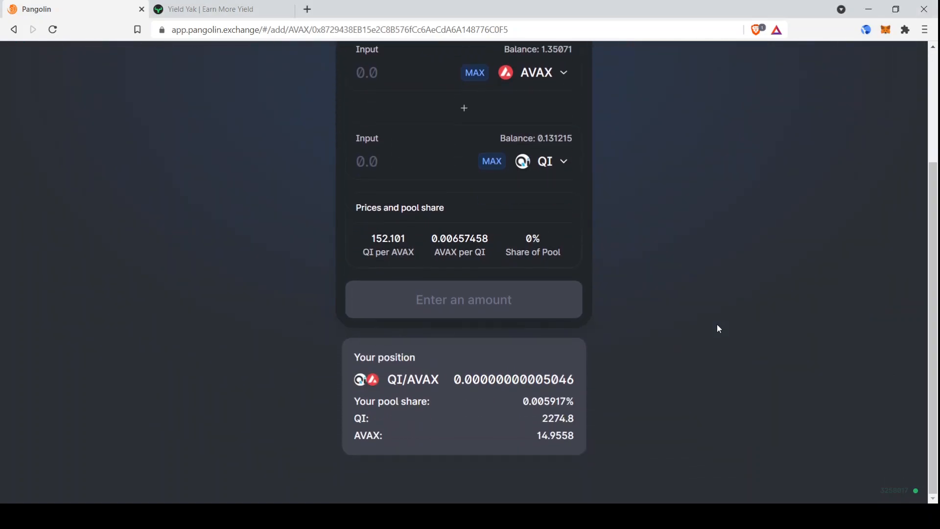
mouse_move(444, 401)
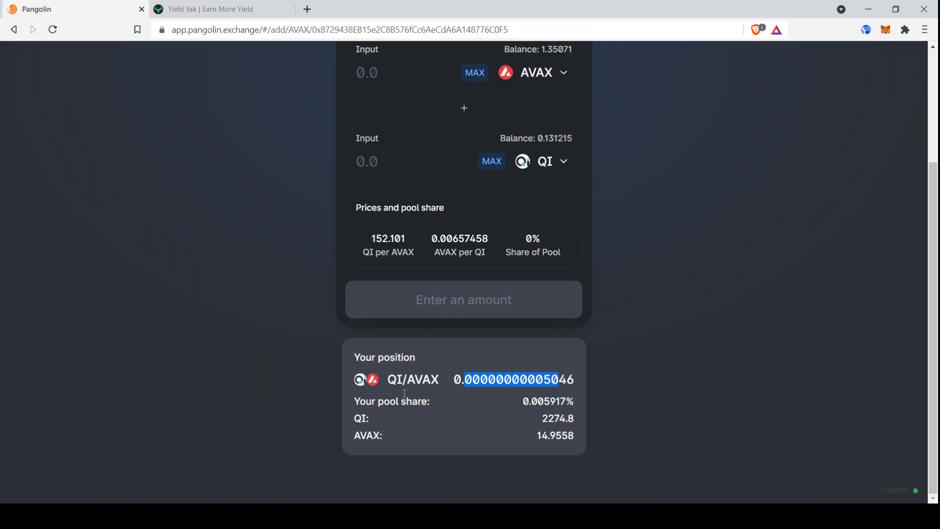
scroll(up, 3)
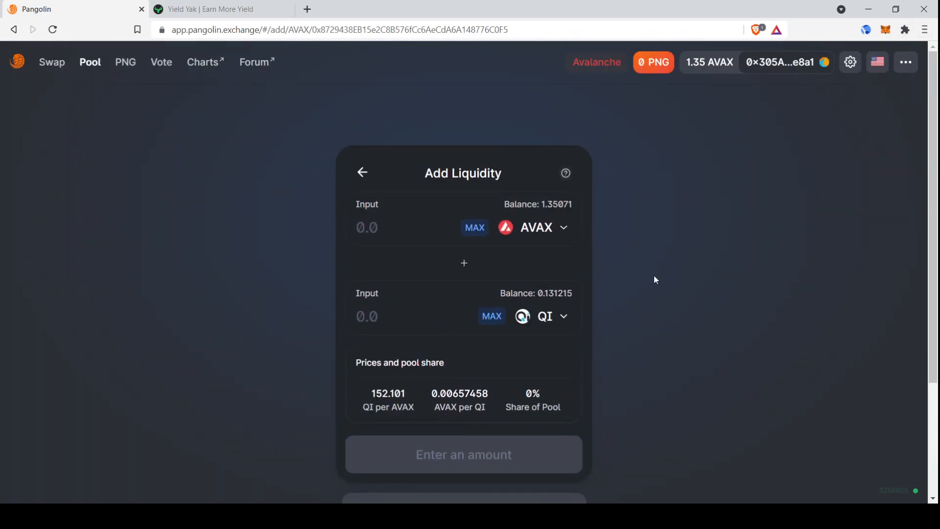
mouse_move(501, 265)
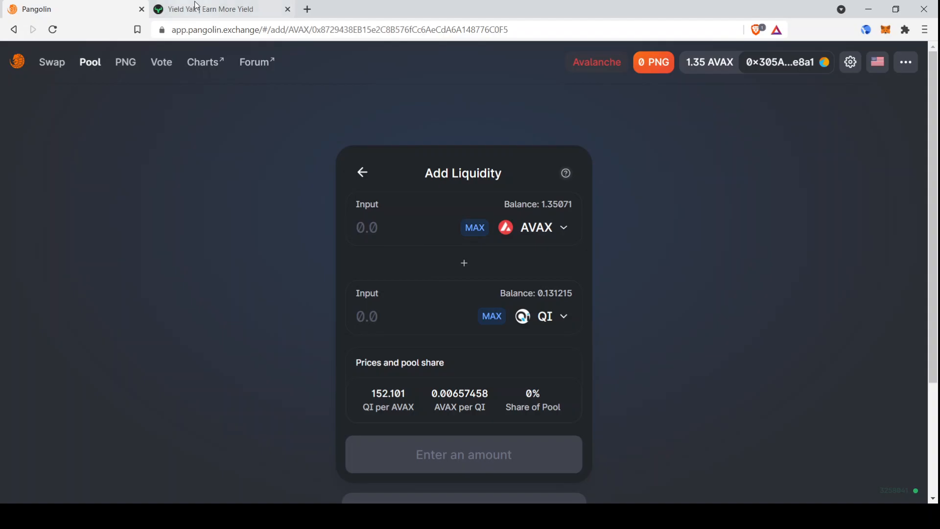
Step: Show the QI-AVAX farm's account section in Yield Yak with the full PGL LP balance entered
click(216, 9)
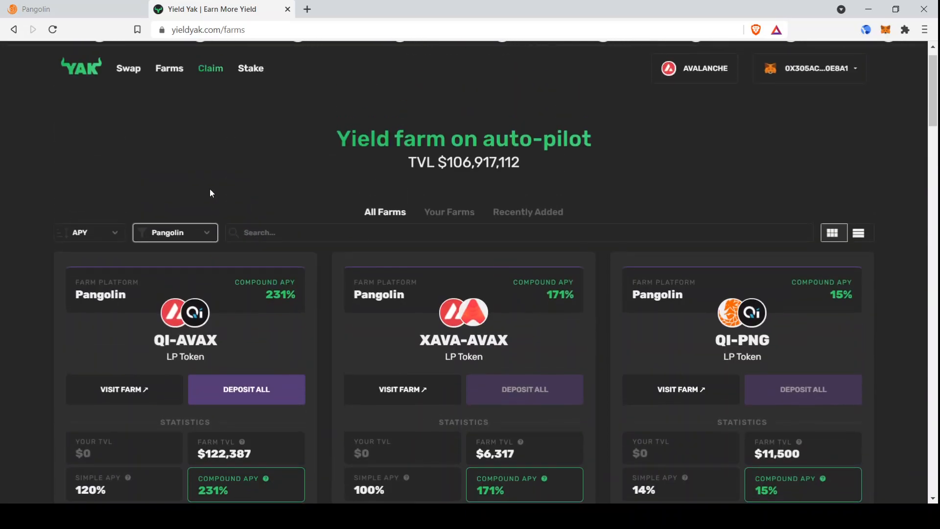
scroll(down, 3)
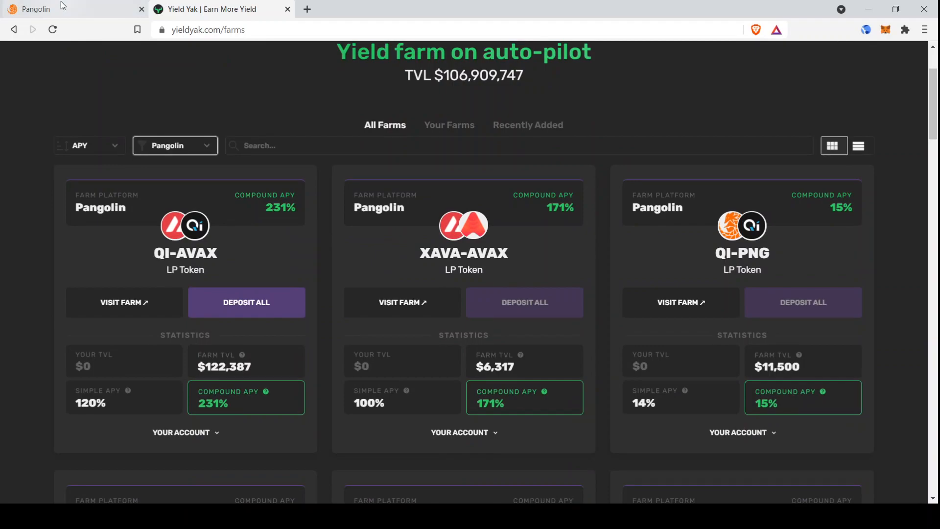
mouse_move(132, 357)
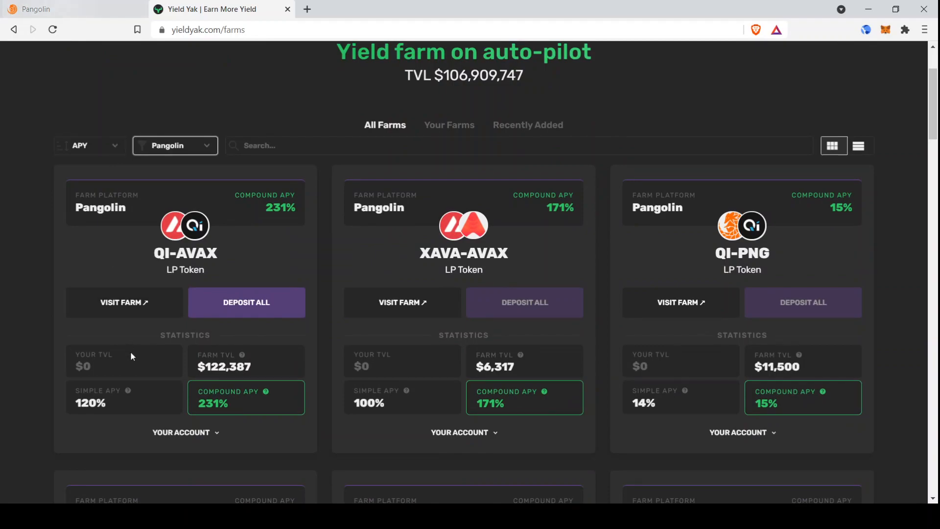
scroll(down, 3)
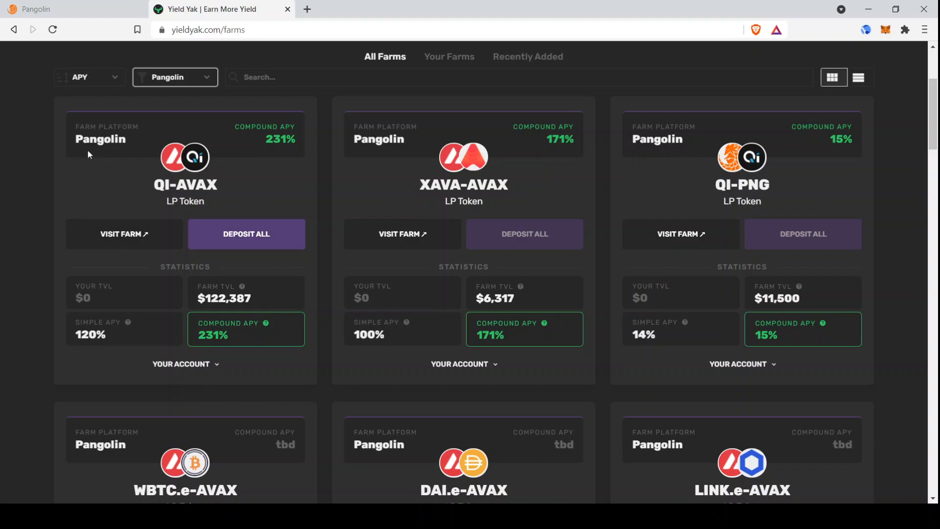
mouse_move(223, 448)
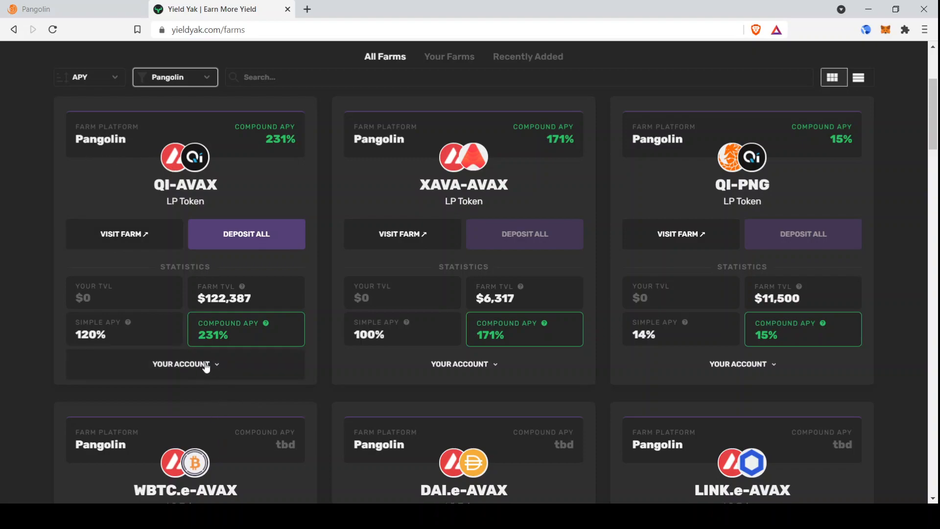
click(185, 364)
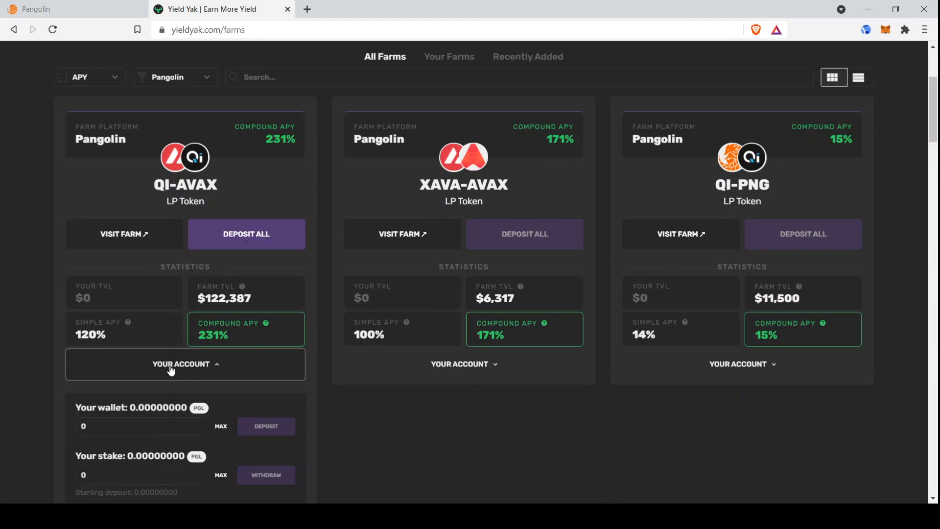
mouse_move(140, 330)
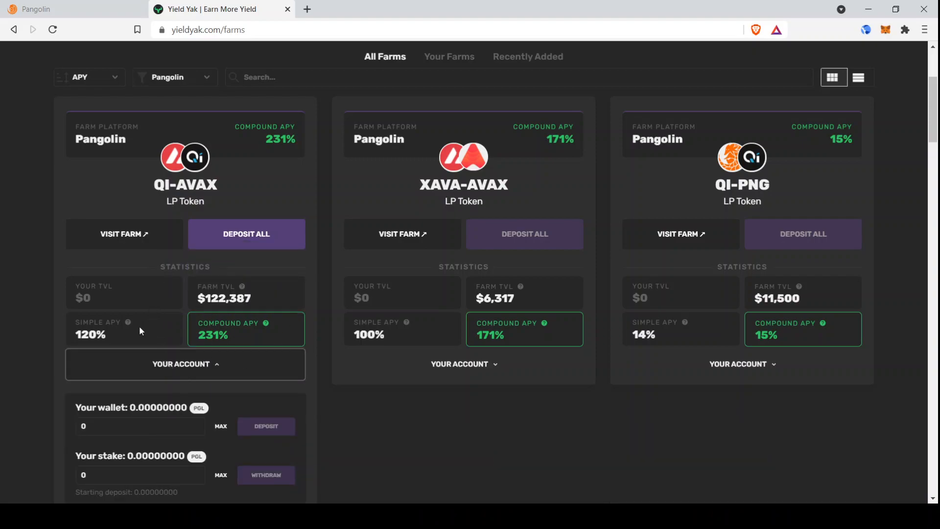
mouse_move(35, 338)
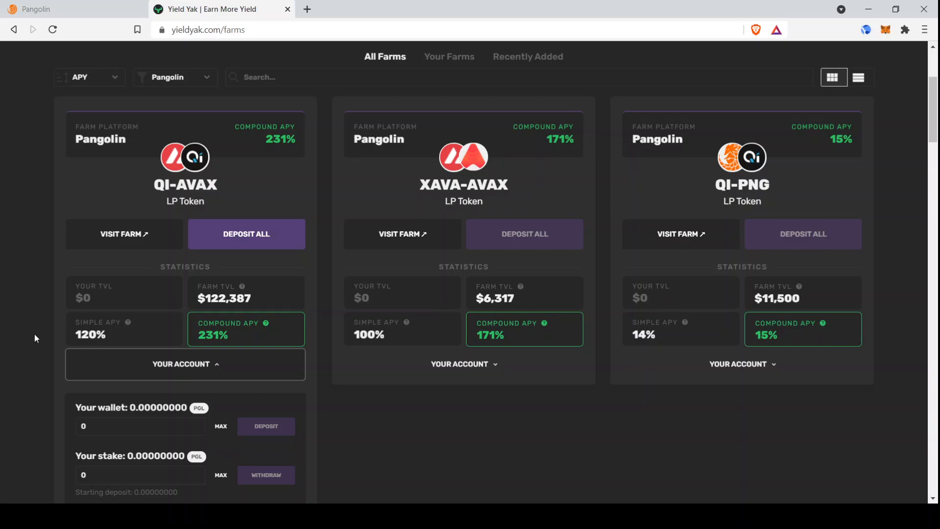
scroll(down, 3)
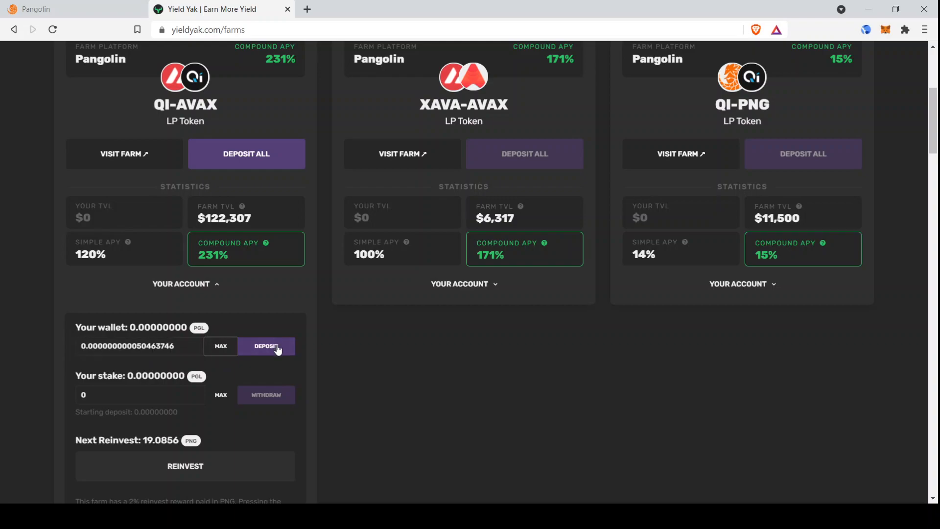
Step: Deposit the PGL LP tokens into the QI-AVAX farm and confirm the transaction
click(265, 346)
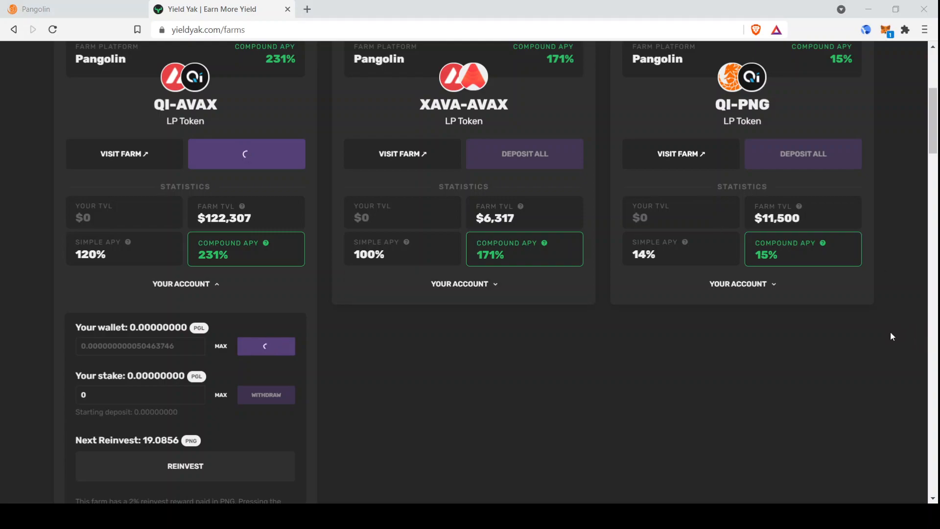
mouse_move(897, 341)
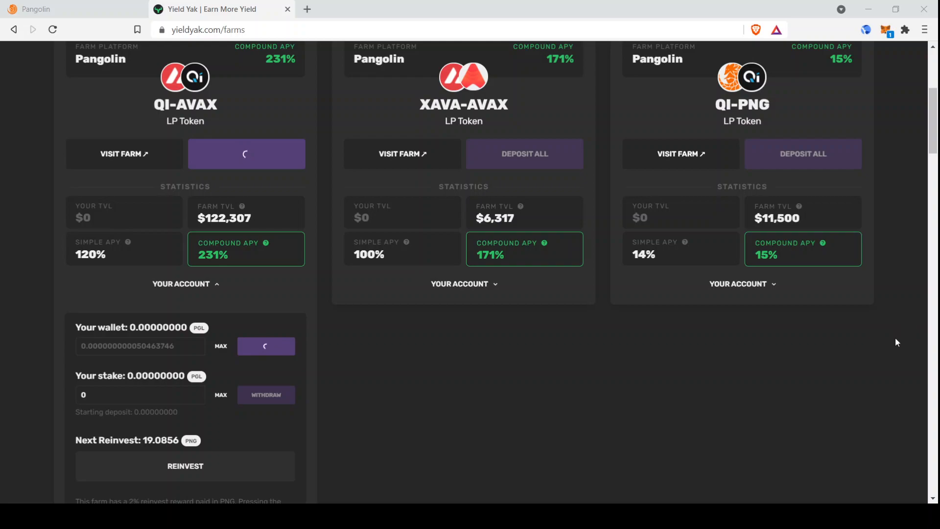
mouse_move(889, 353)
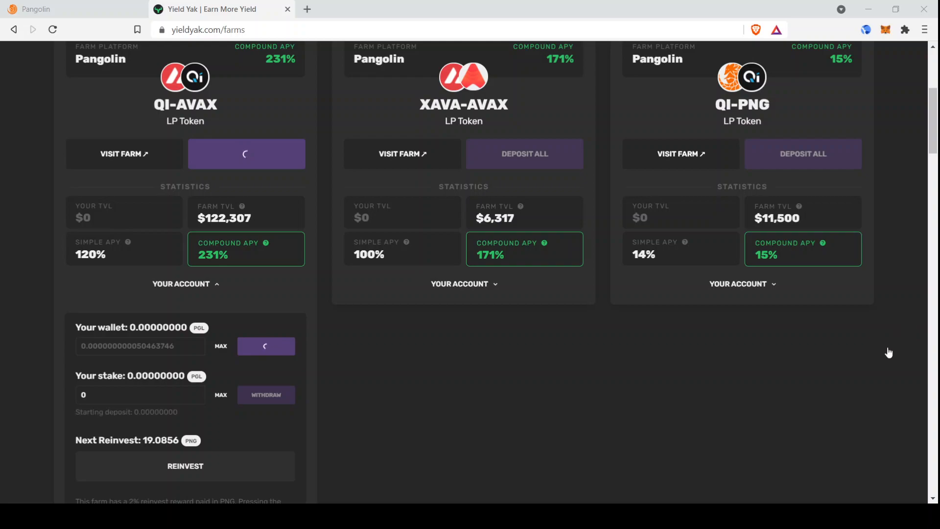
mouse_move(347, 355)
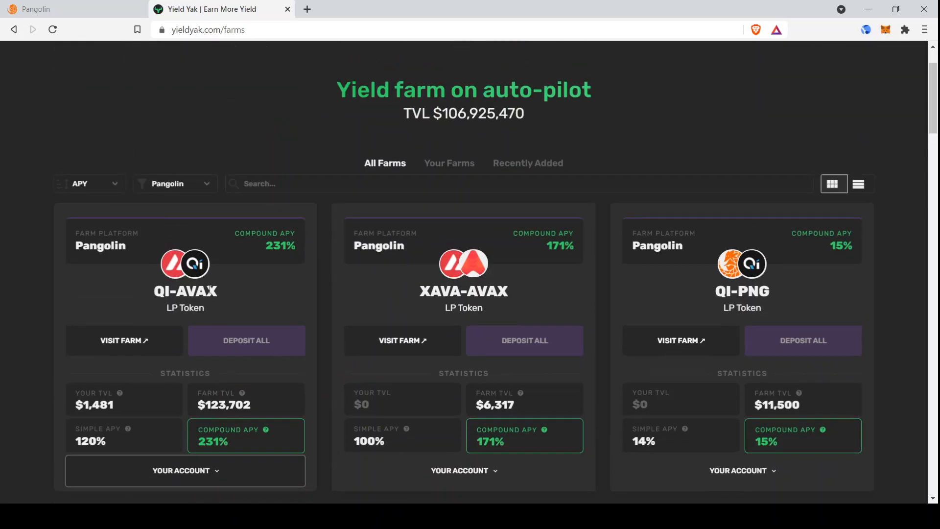
mouse_move(95, 411)
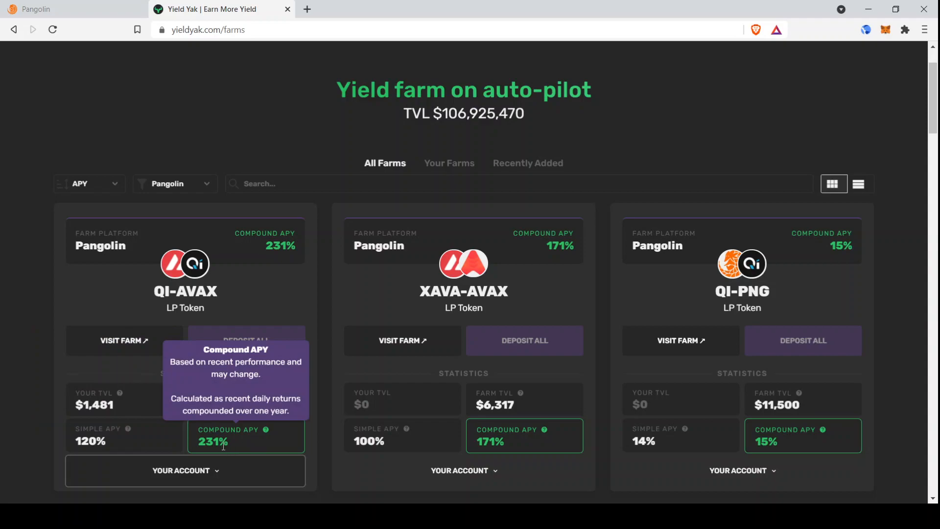
mouse_move(177, 443)
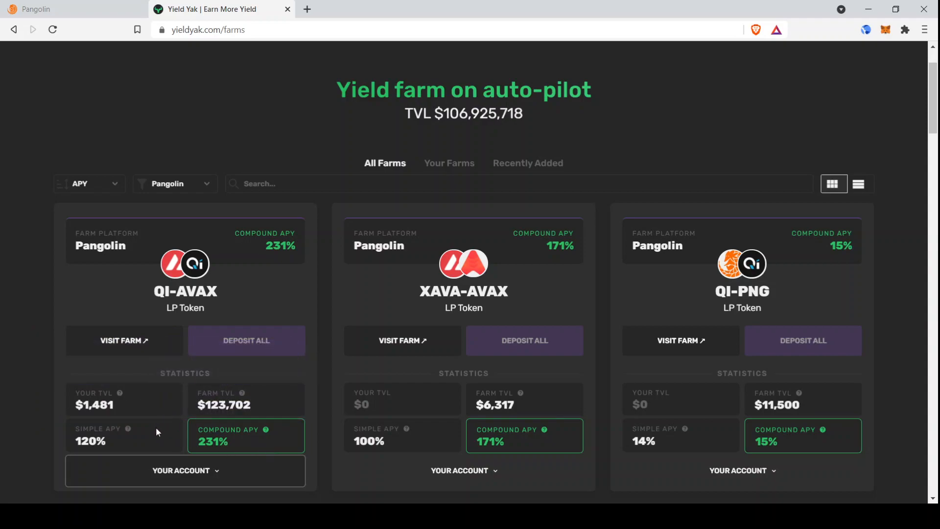
mouse_move(120, 394)
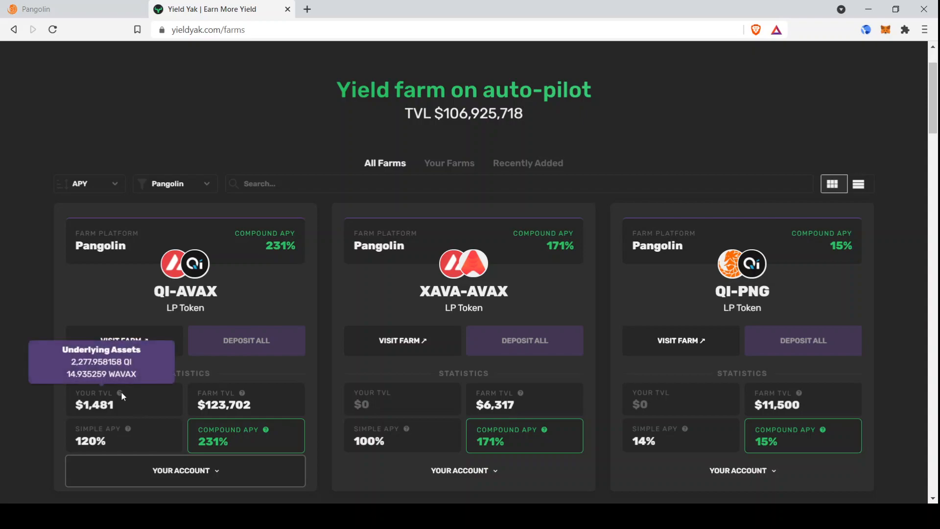
mouse_move(126, 429)
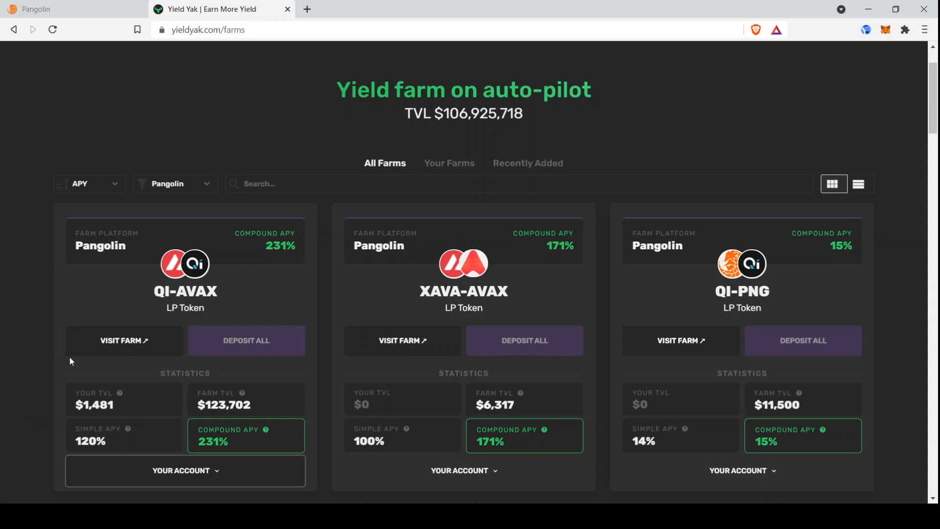
mouse_move(121, 386)
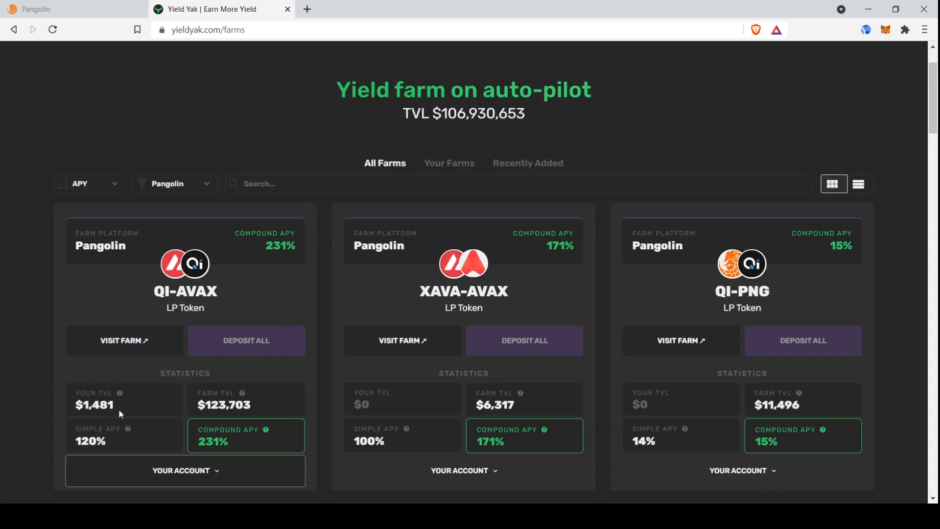
mouse_move(143, 410)
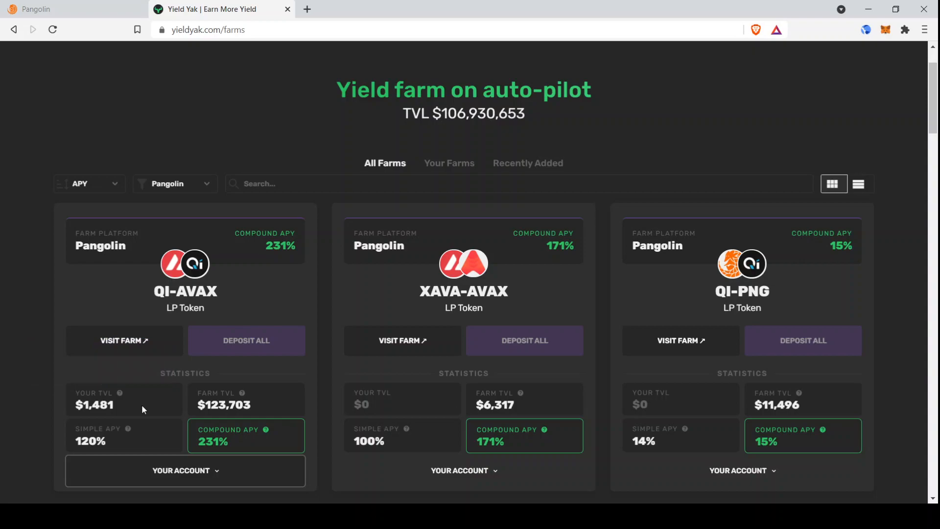